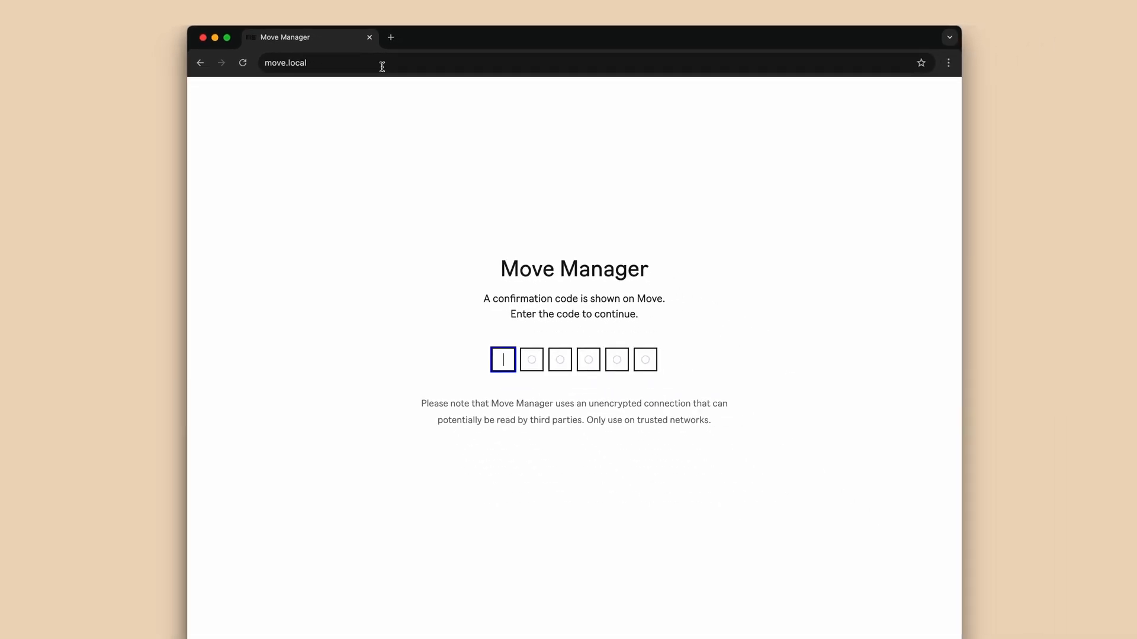
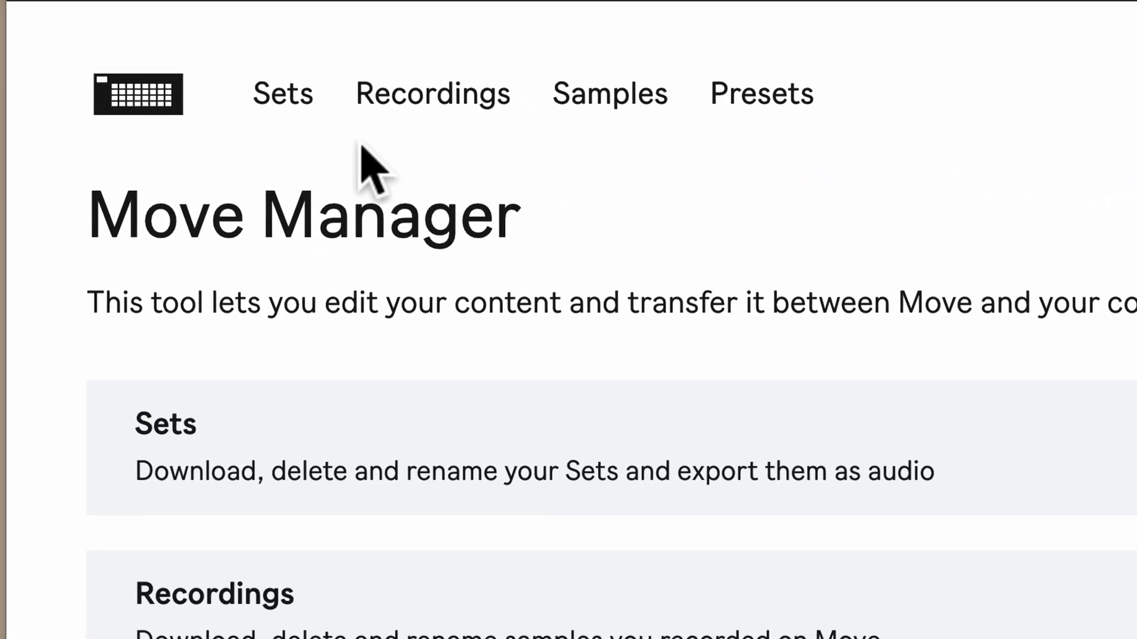
Browse the Recordings and Presets lists, then return to the Sets list
{"action": "left_click", "coordinate": [432, 93]}
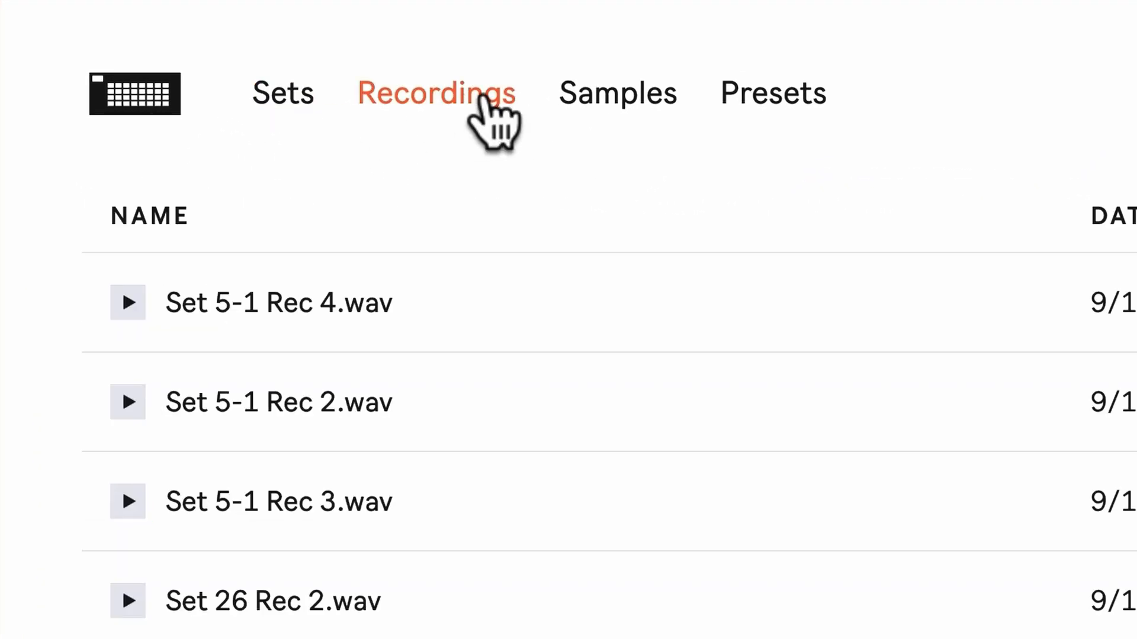
{"action": "left_click", "coordinate": [772, 93]}
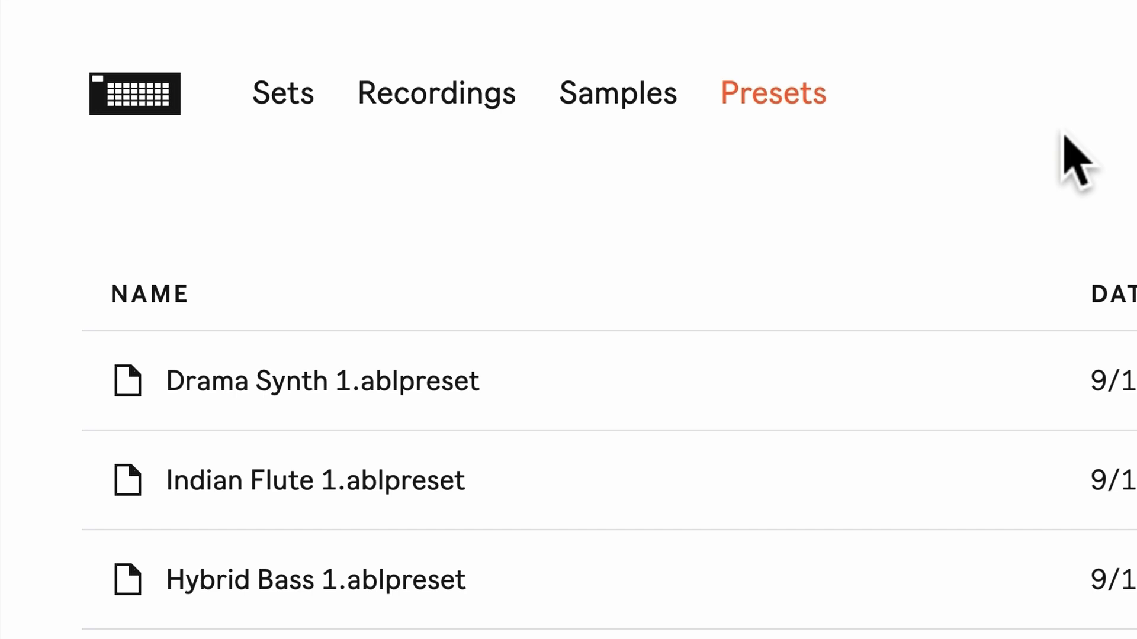
{"action": "left_click", "coordinate": [281, 107]}
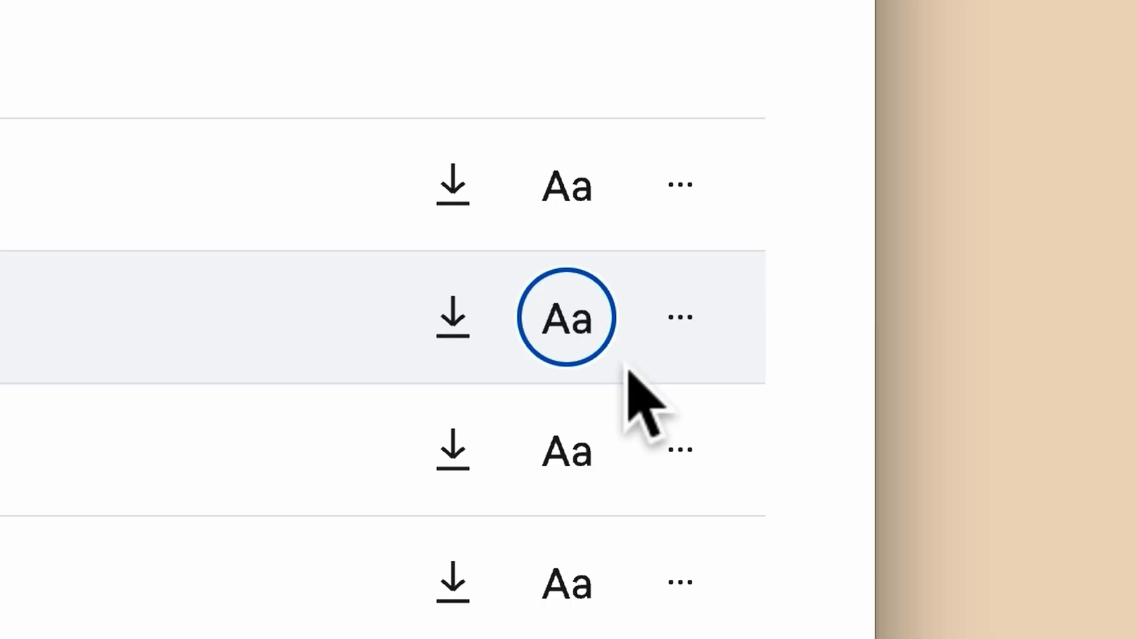
Rename the Rainy day beat set to 'electric groove' and open BNYX Demo 3's actions menu
{"action": "left_click", "coordinate": [566, 319]}
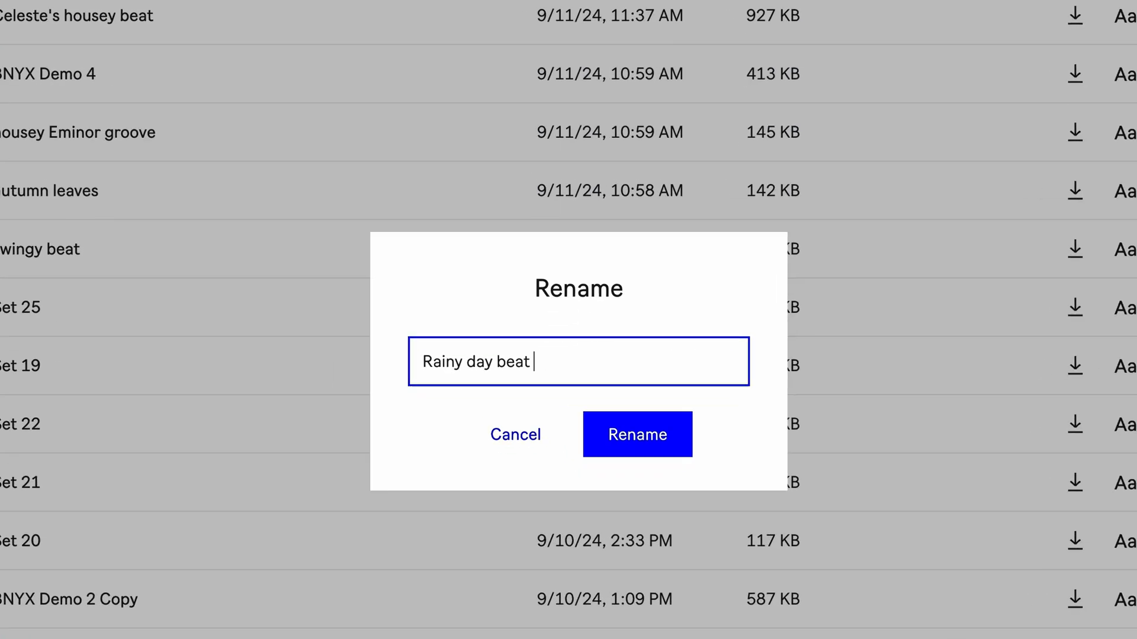
{"action": "type", "text": "electr"}
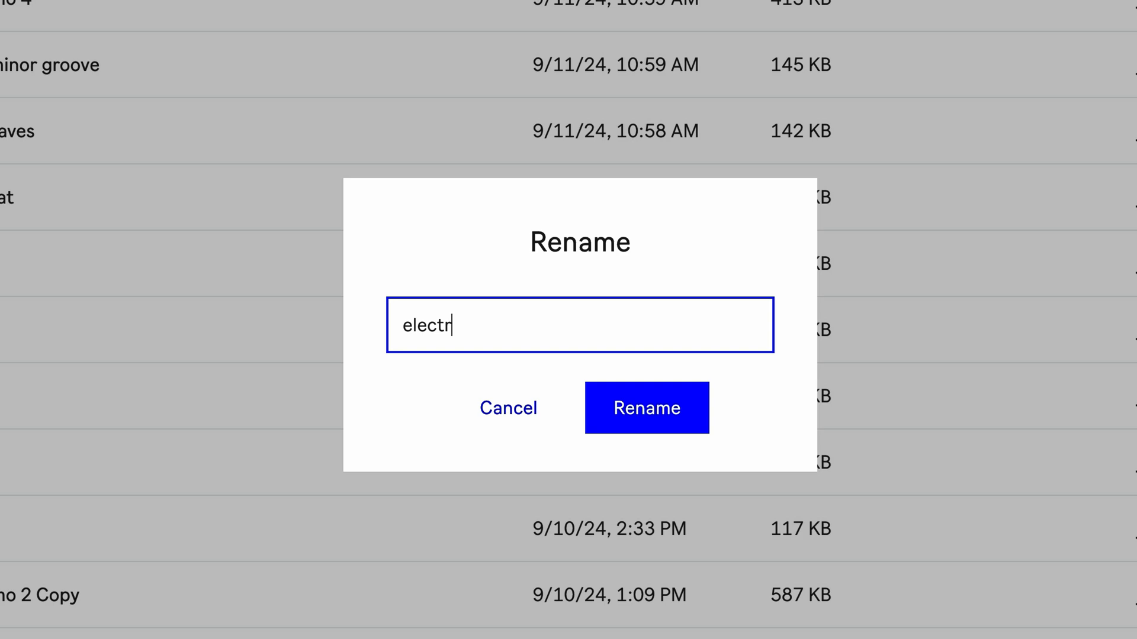
{"action": "left_click", "coordinate": [645, 407]}
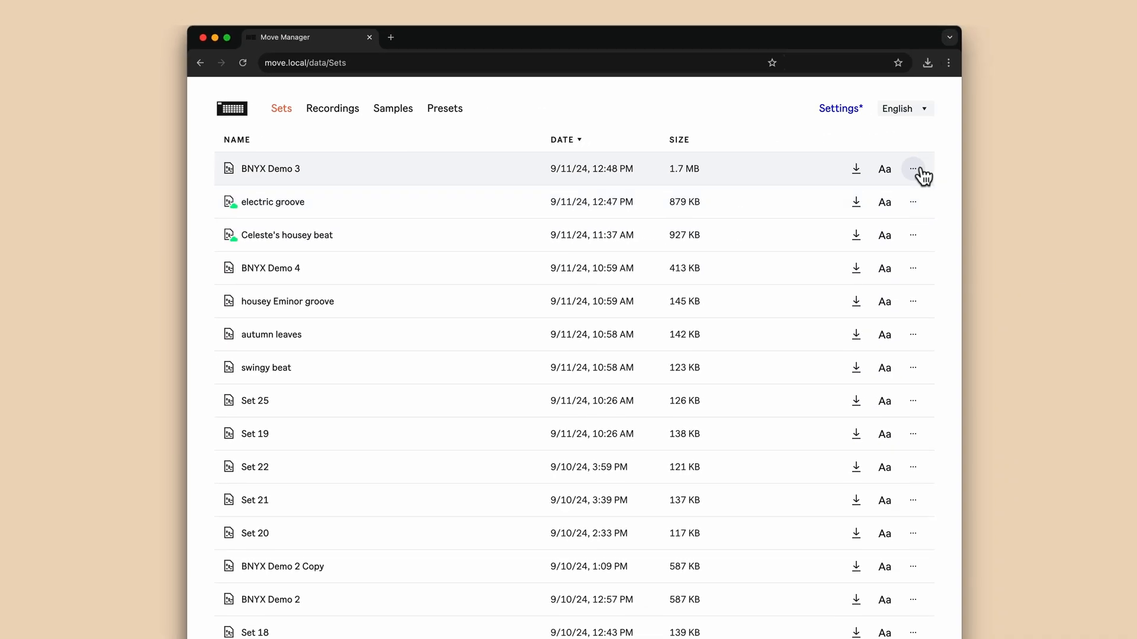
{"action": "left_click", "coordinate": [913, 168]}
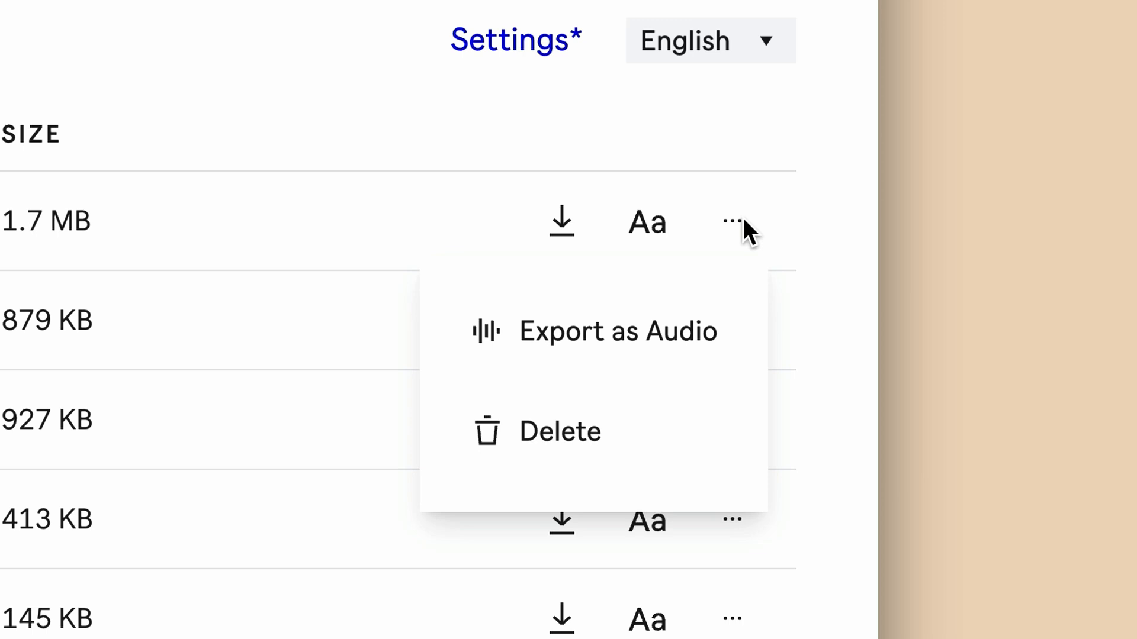
{"action": "mouse_move", "coordinate": [620, 331]}
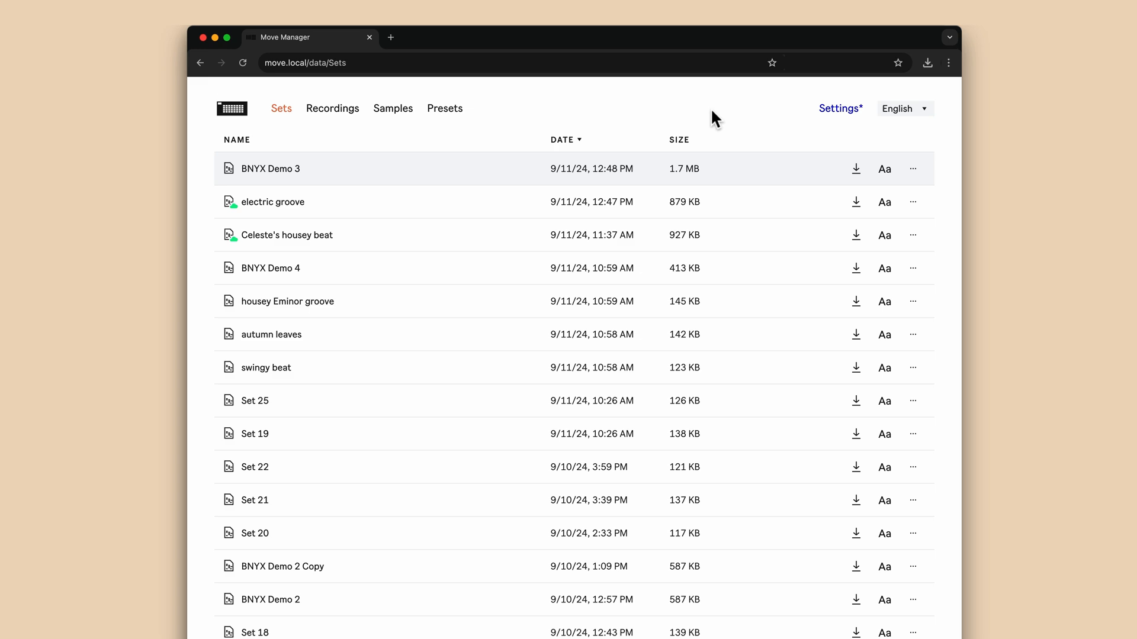
Play the recording Set 5-1 Rec 2.wav from the Recordings list
{"action": "left_click", "coordinate": [332, 108]}
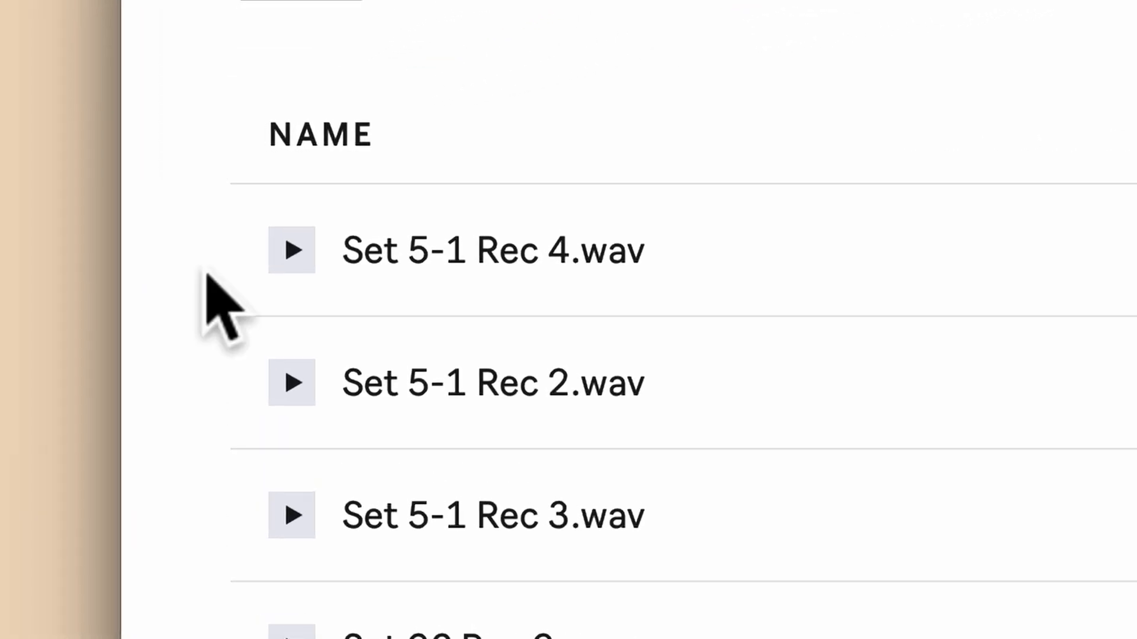
{"action": "mouse_move", "coordinate": [225, 312]}
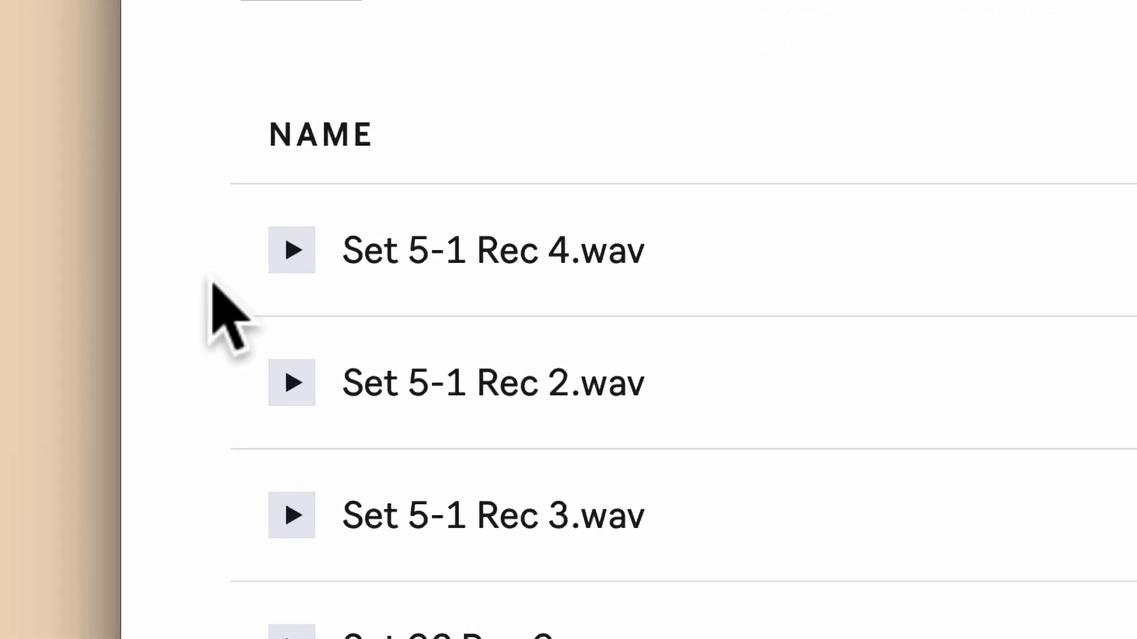
{"action": "left_click", "coordinate": [291, 373]}
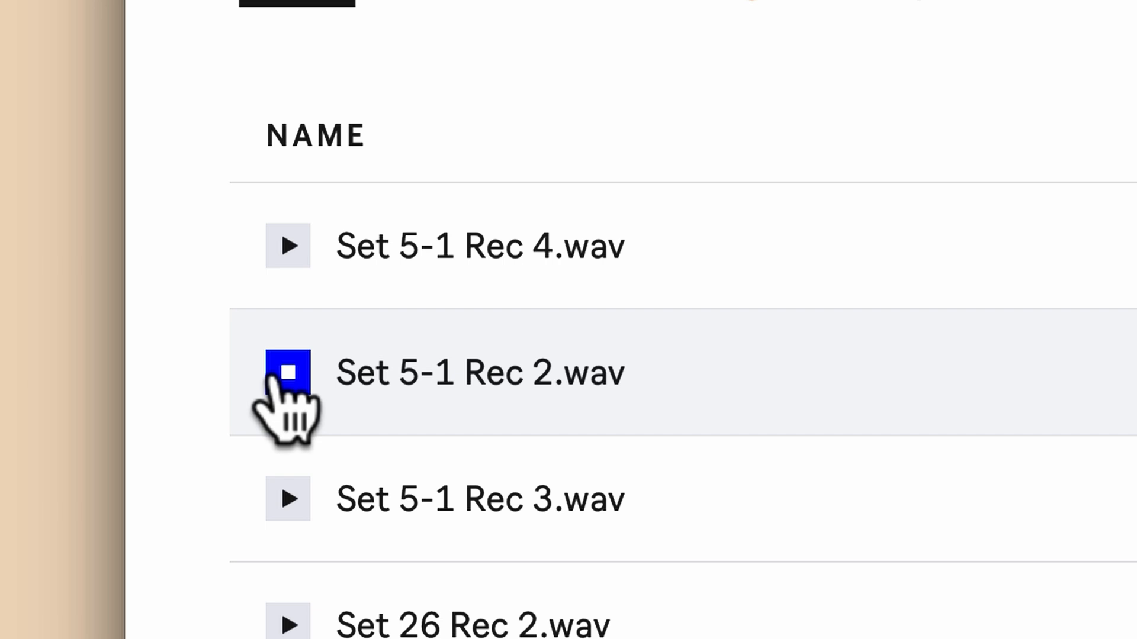
{"action": "left_click", "coordinate": [576, 62]}
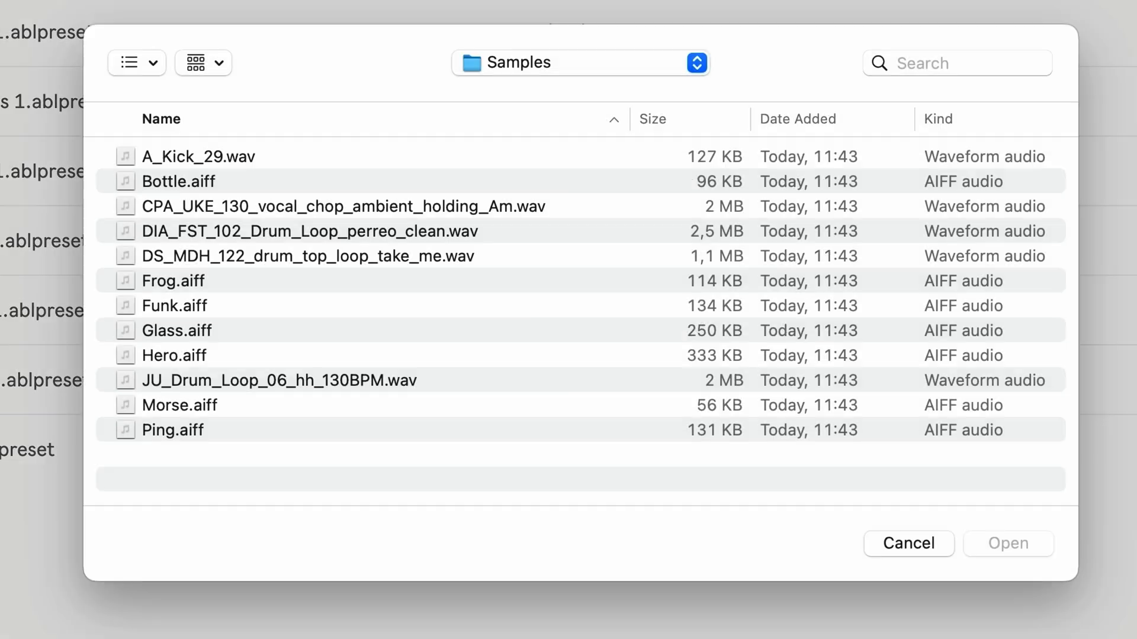
Cancel the Upload file dialog and return to the Sets list
{"action": "left_click", "coordinate": [907, 543]}
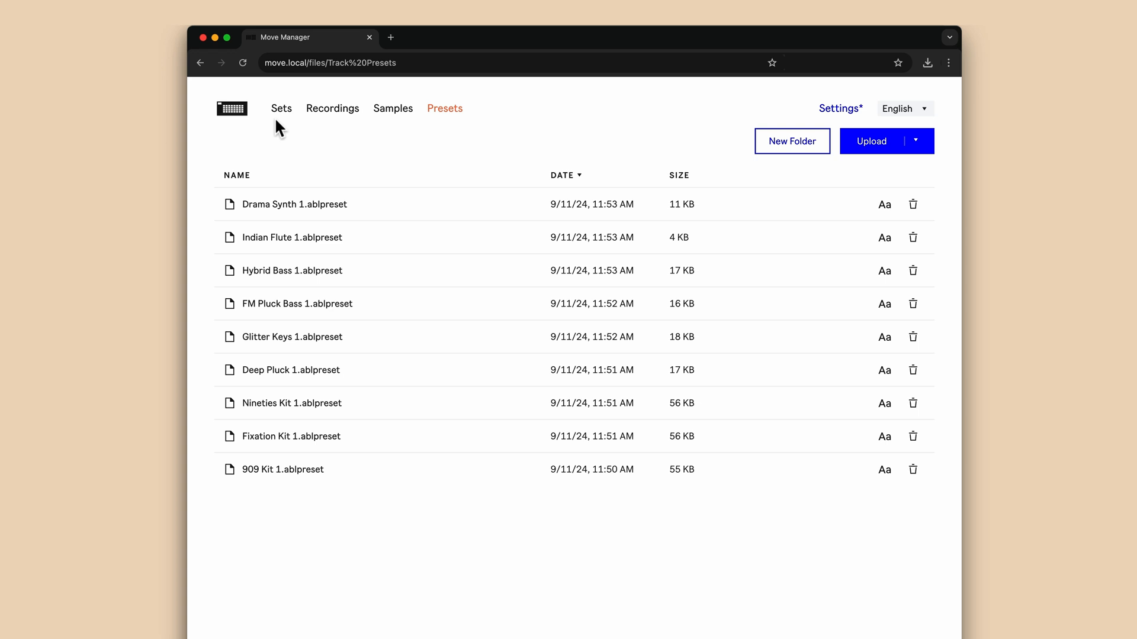
{"action": "left_click", "coordinate": [281, 108]}
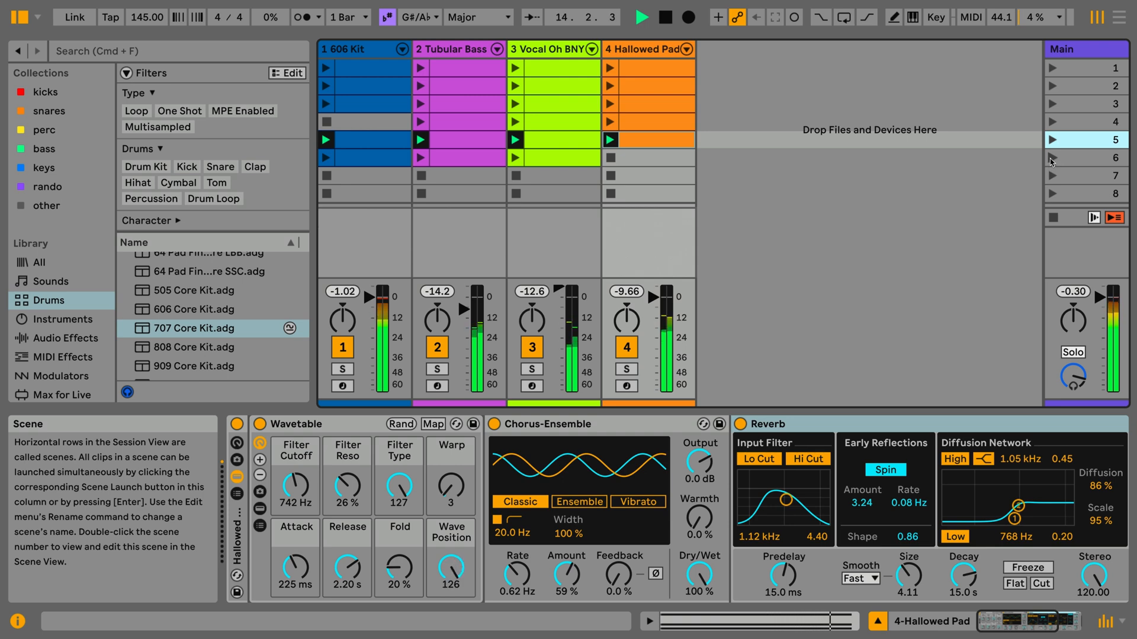
Launch scene 6 in Ableton Live's Session View
{"action": "left_click", "coordinate": [1052, 158]}
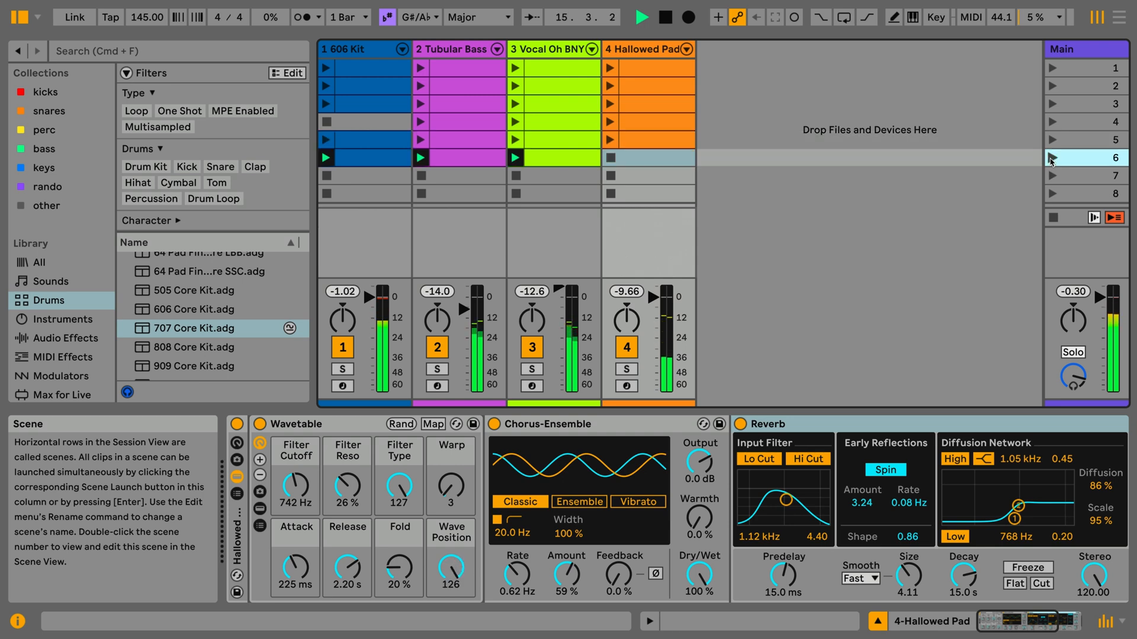